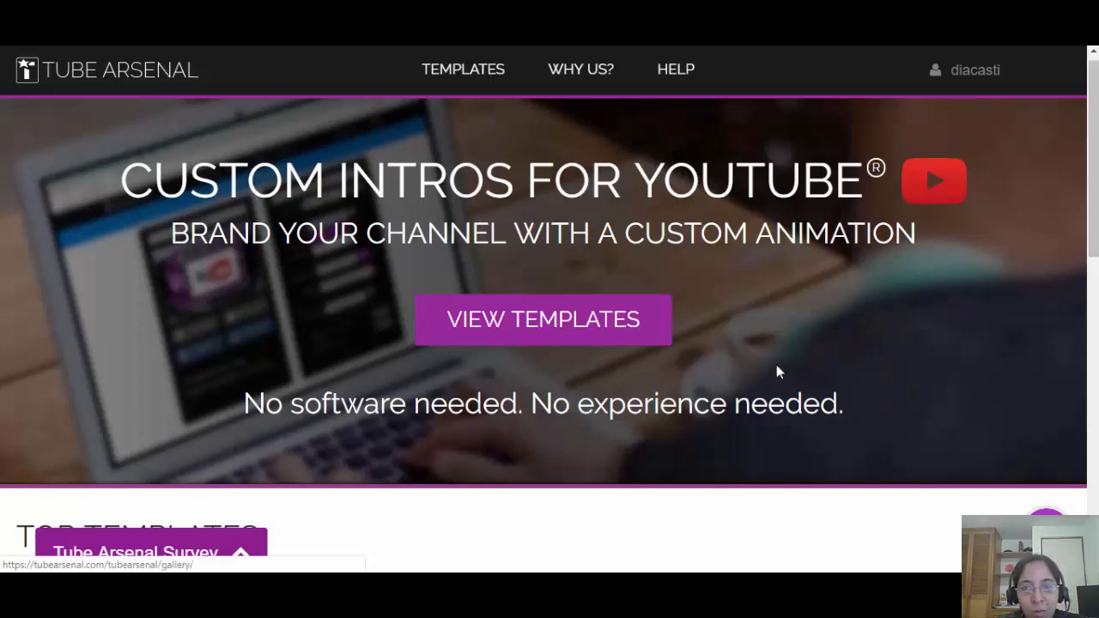
mouse_move(453, 404)
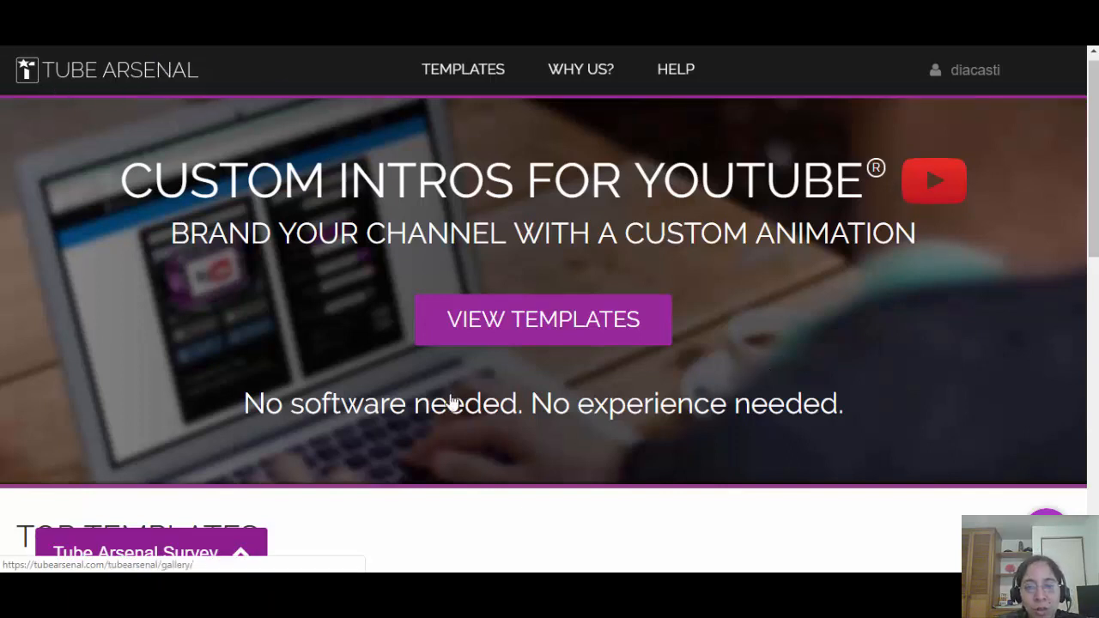
mouse_move(812, 412)
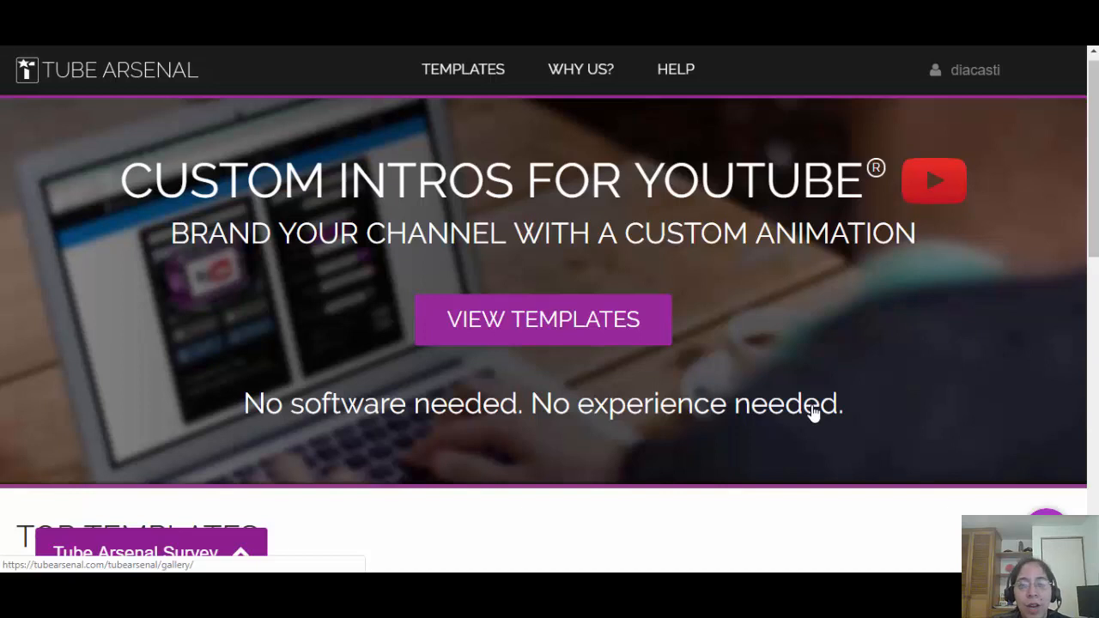
mouse_move(599, 329)
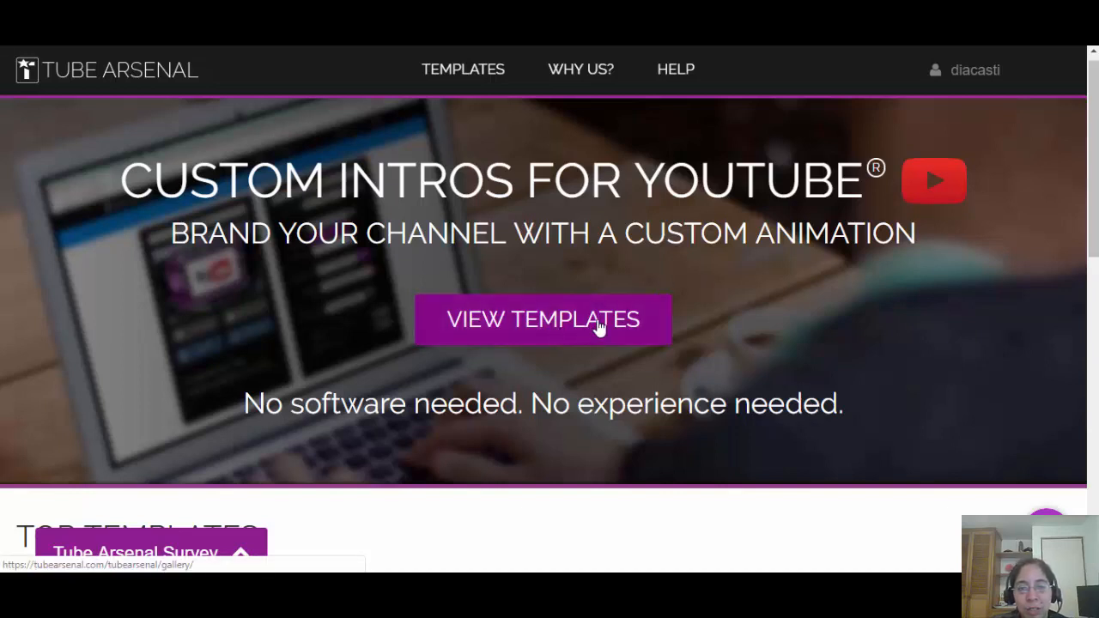
Open the intro template gallery and scroll down to the #103 Star Spin 2D template
left_click(543, 319)
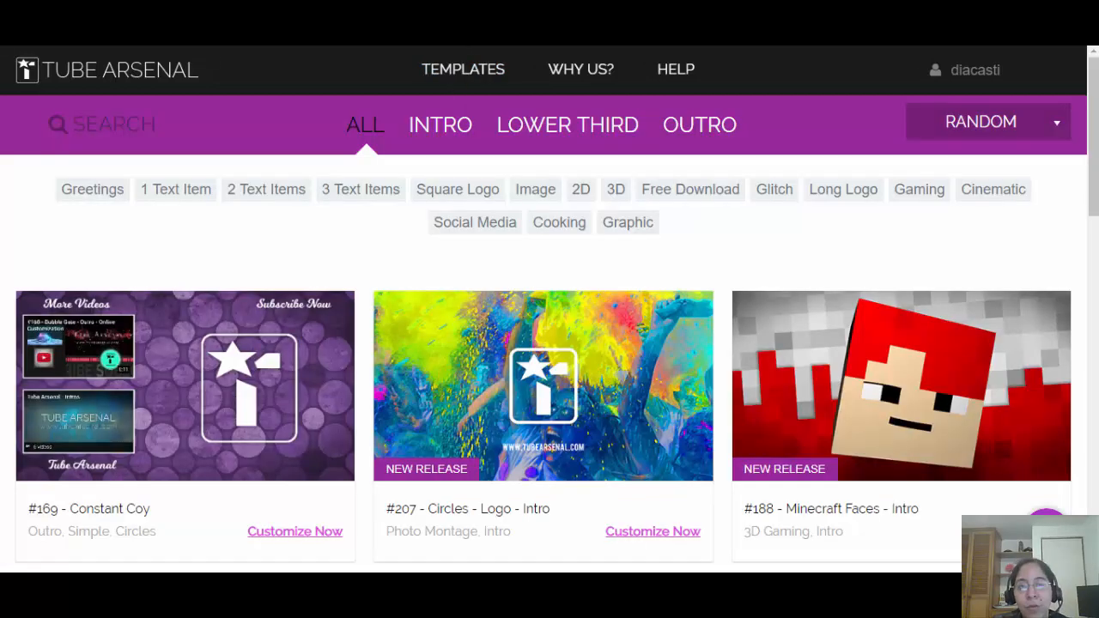
mouse_move(266, 237)
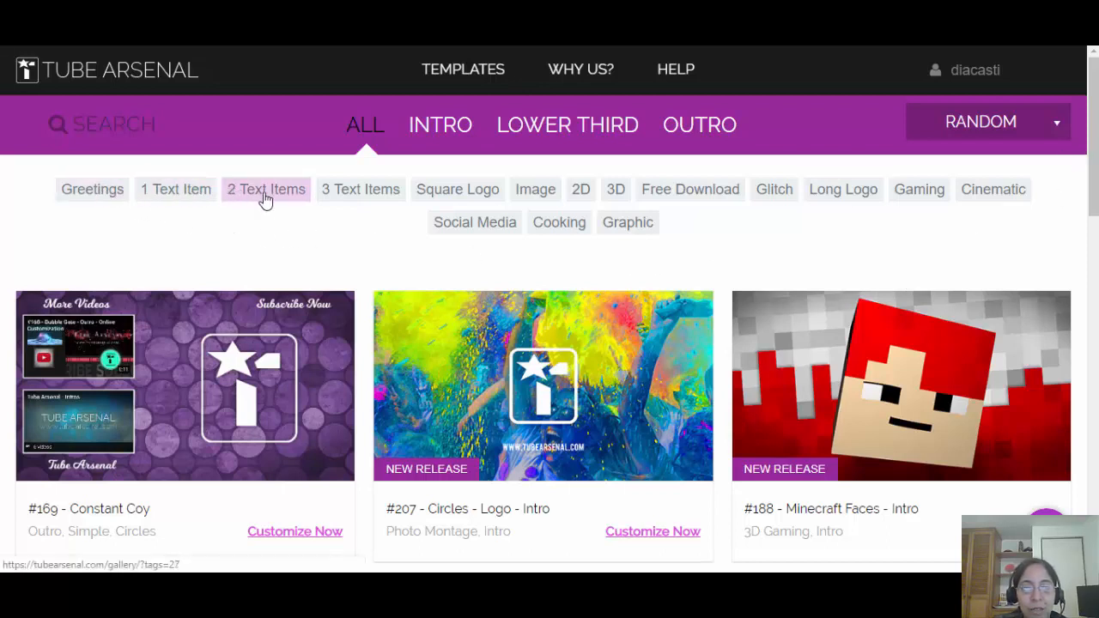
left_click(580, 189)
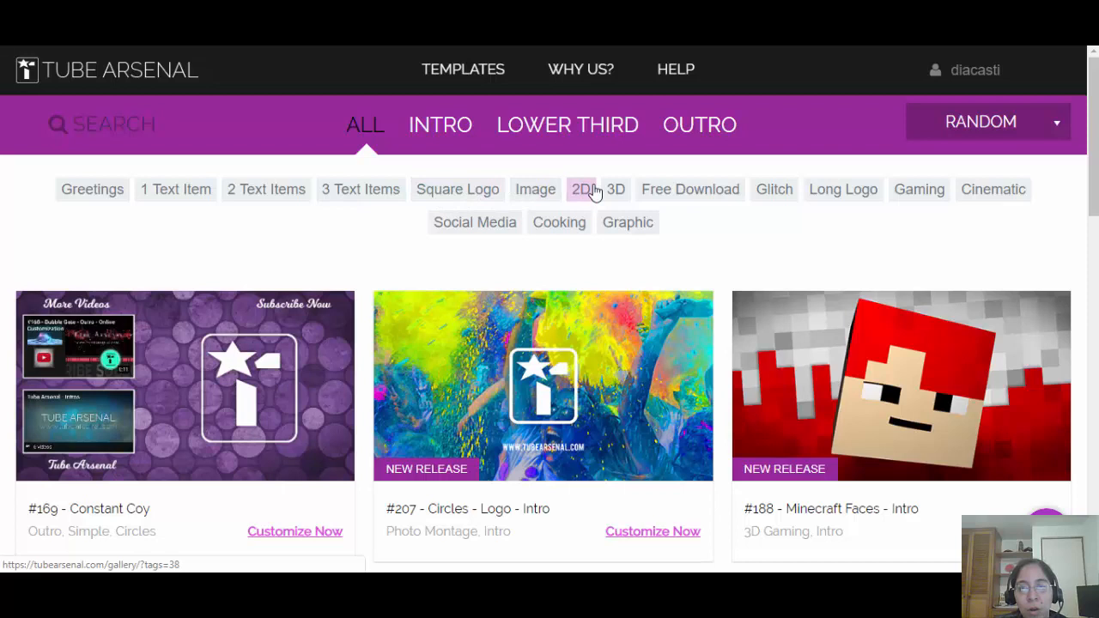
mouse_move(919, 189)
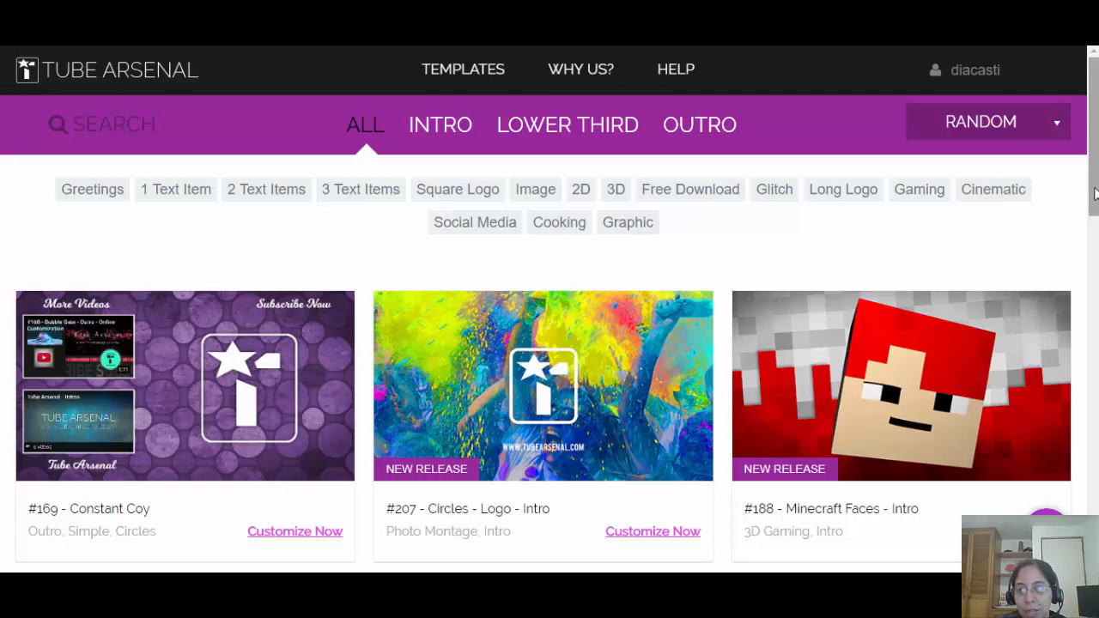
scroll("down", 3)
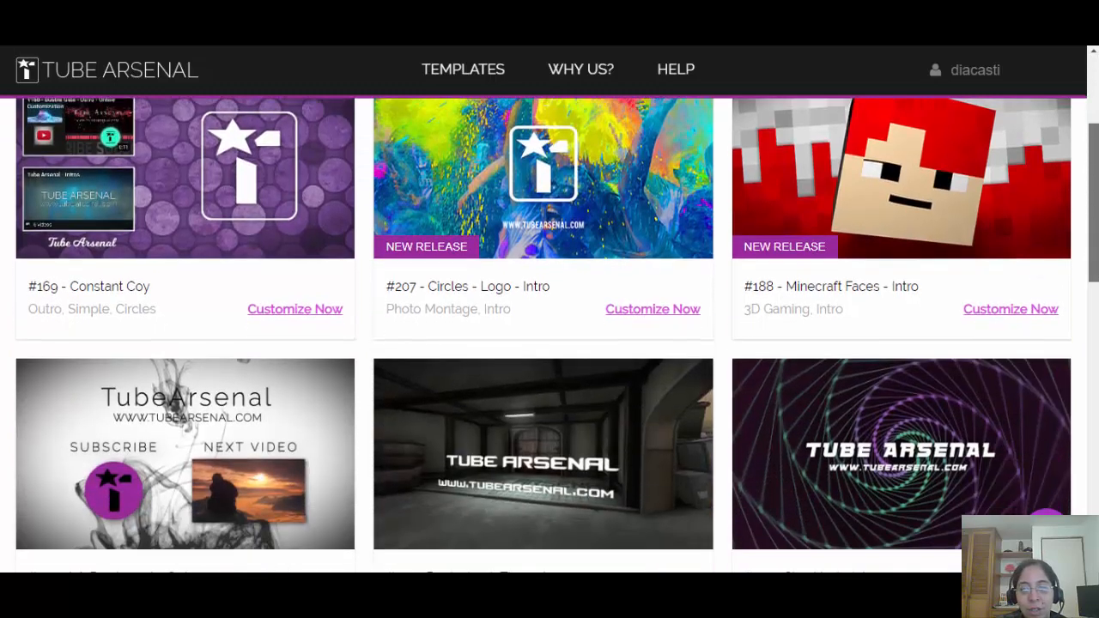
scroll("down", 3)
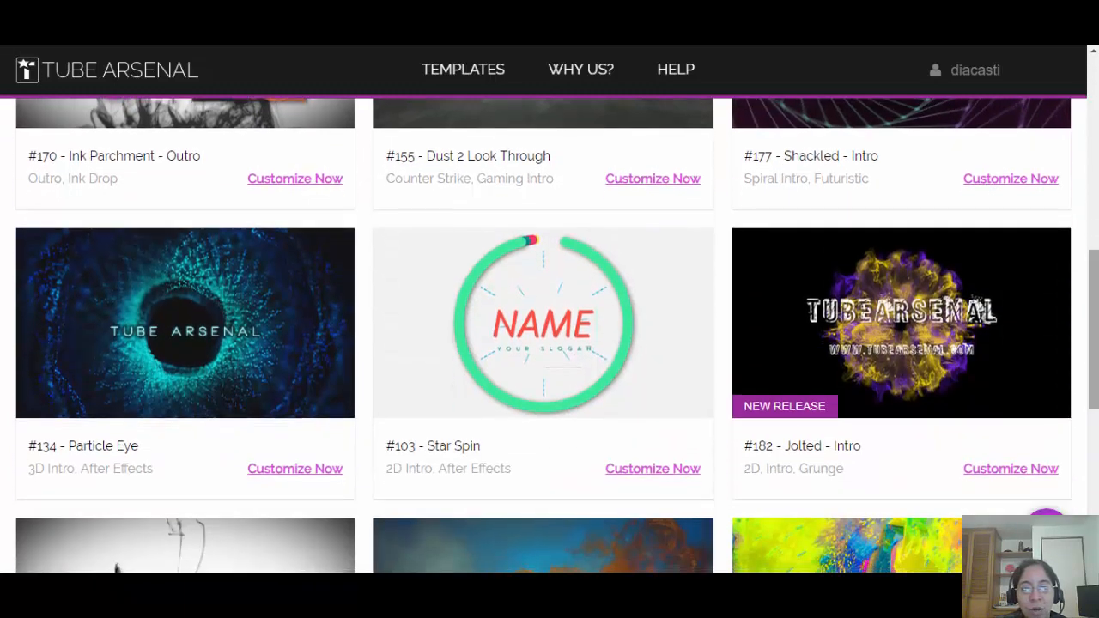
scroll("down", 3)
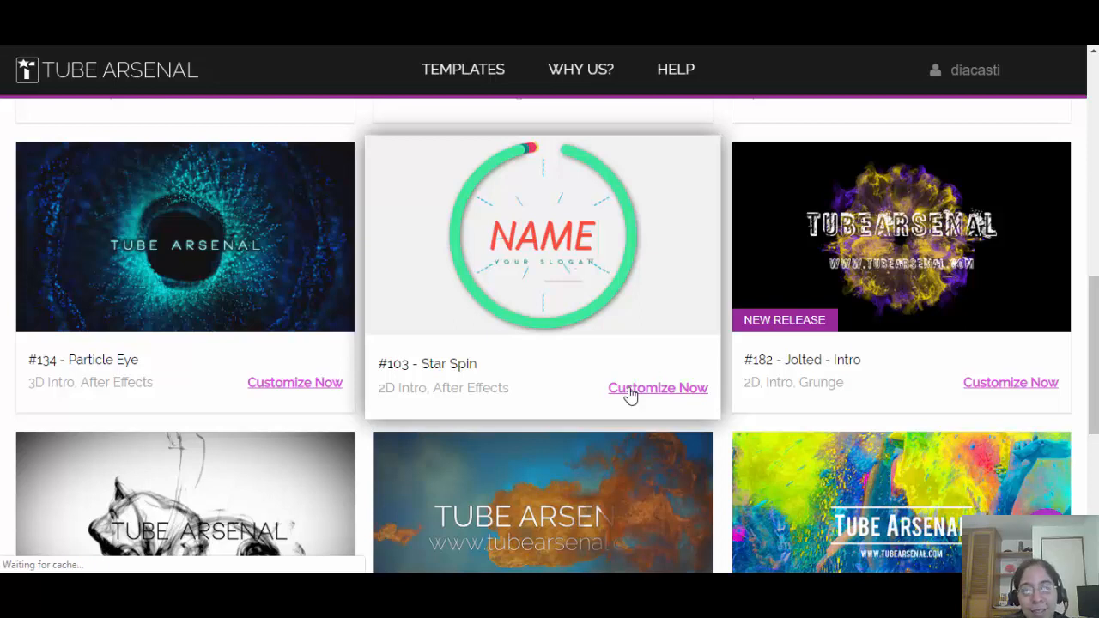
Start customizing #103 Star Spin, load its preview movie, then play and pause it
left_click(658, 387)
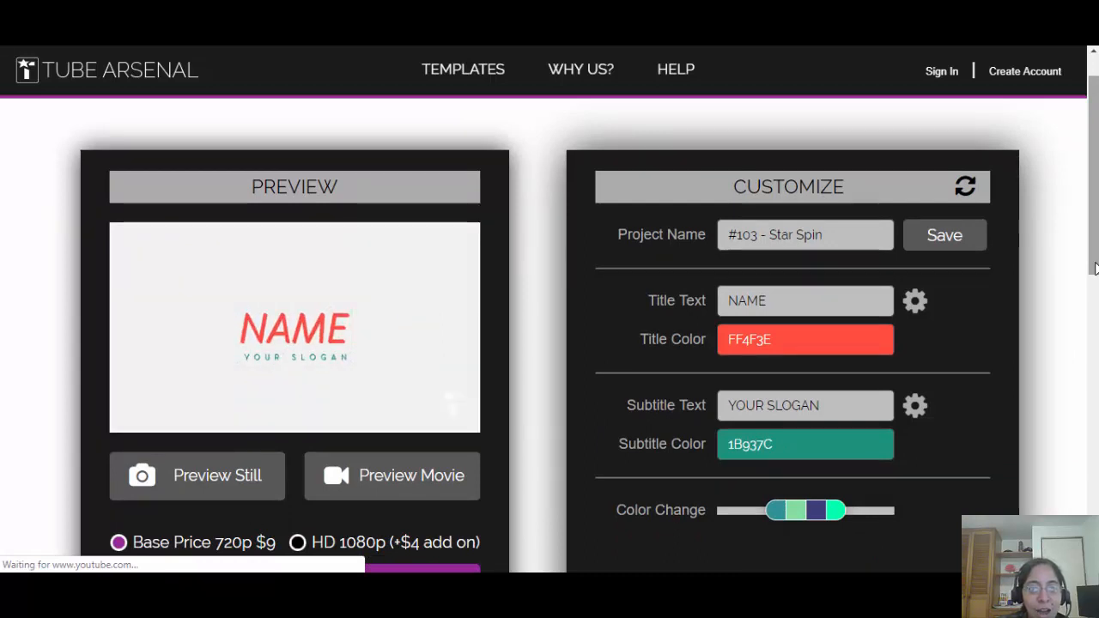
left_click(391, 476)
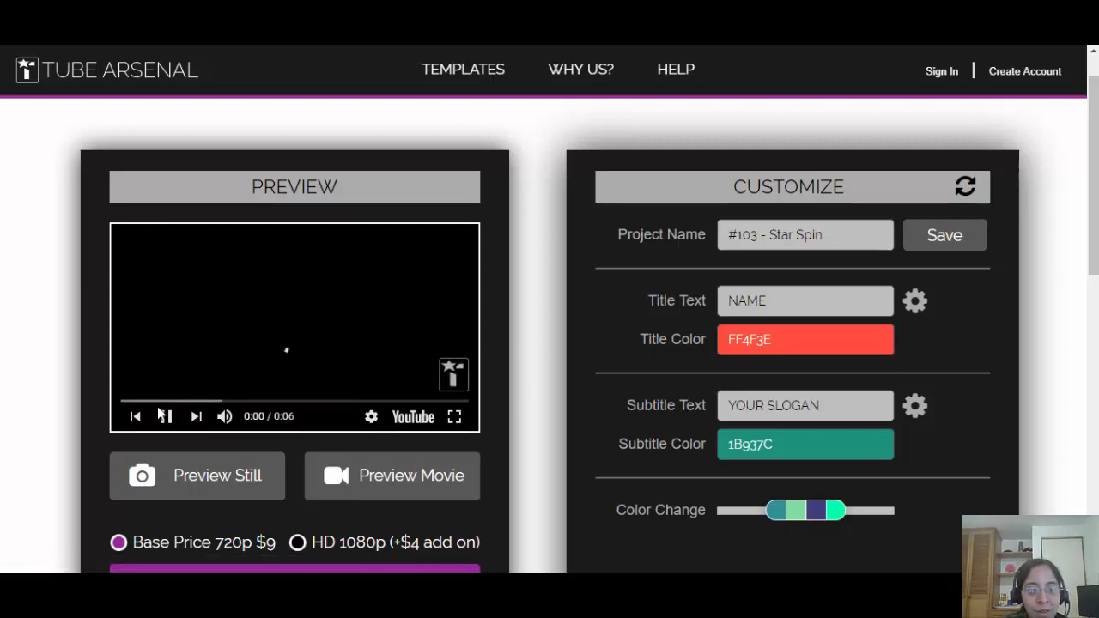
left_click(163, 416)
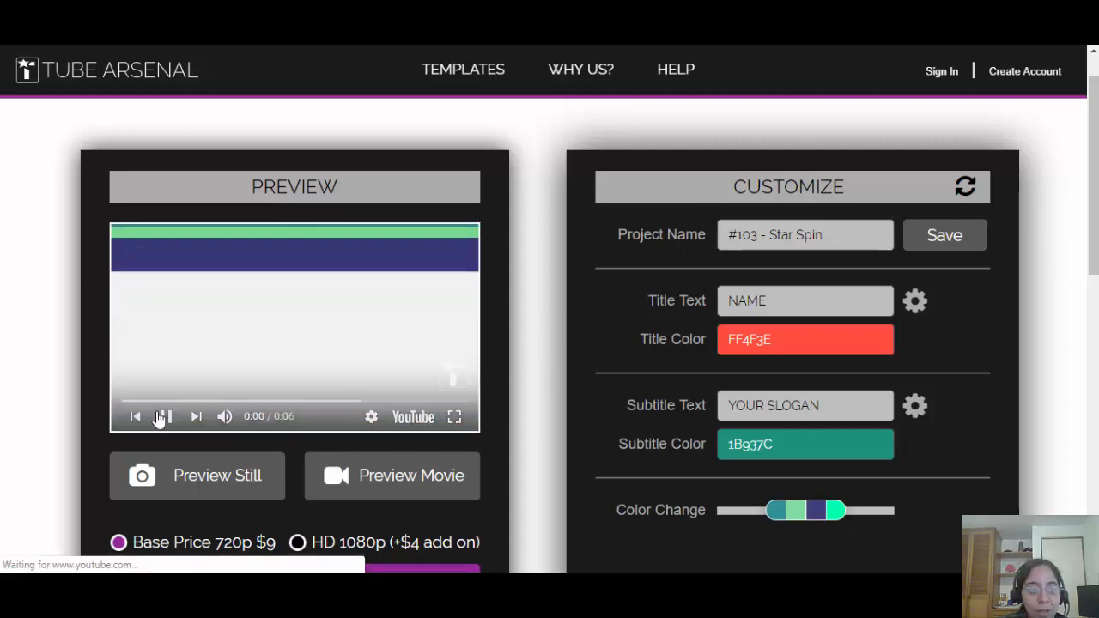
left_click(165, 417)
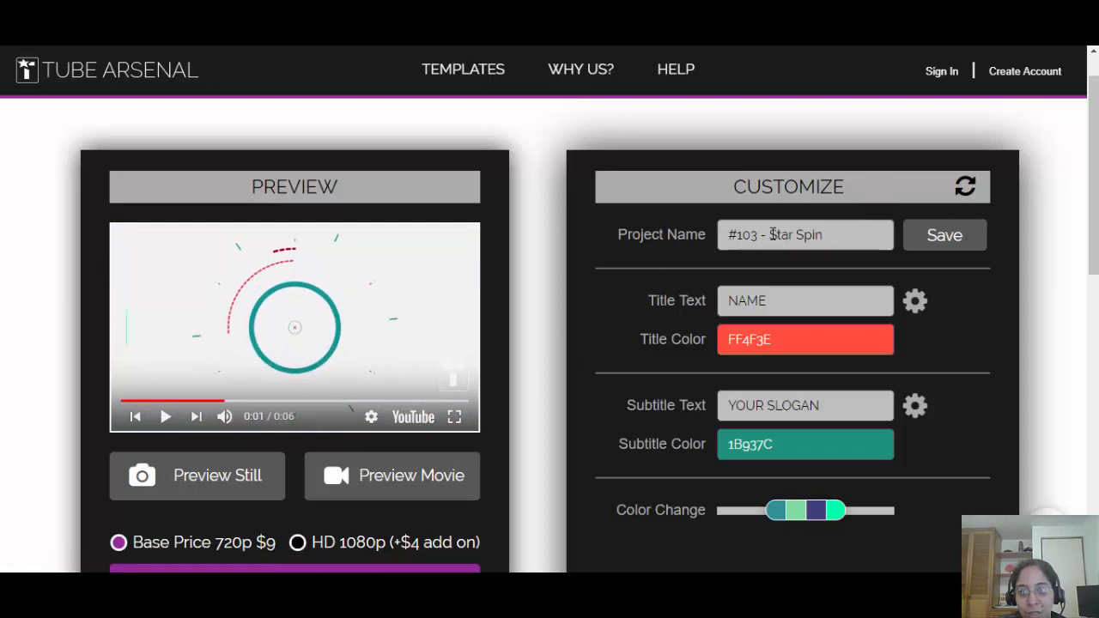
mouse_move(666, 245)
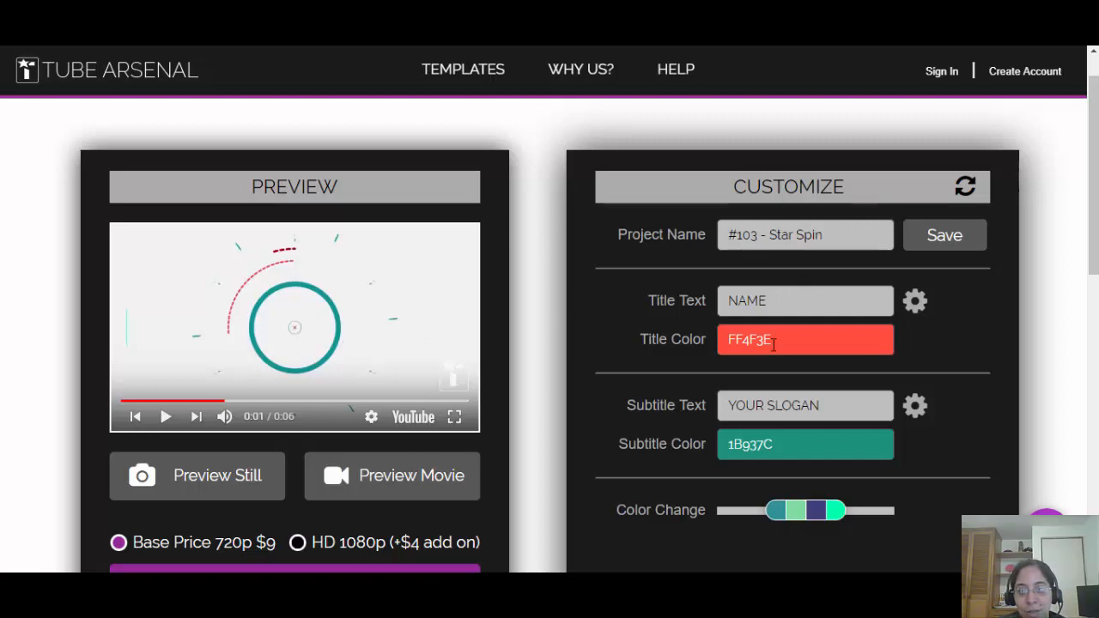
left_click(805, 301)
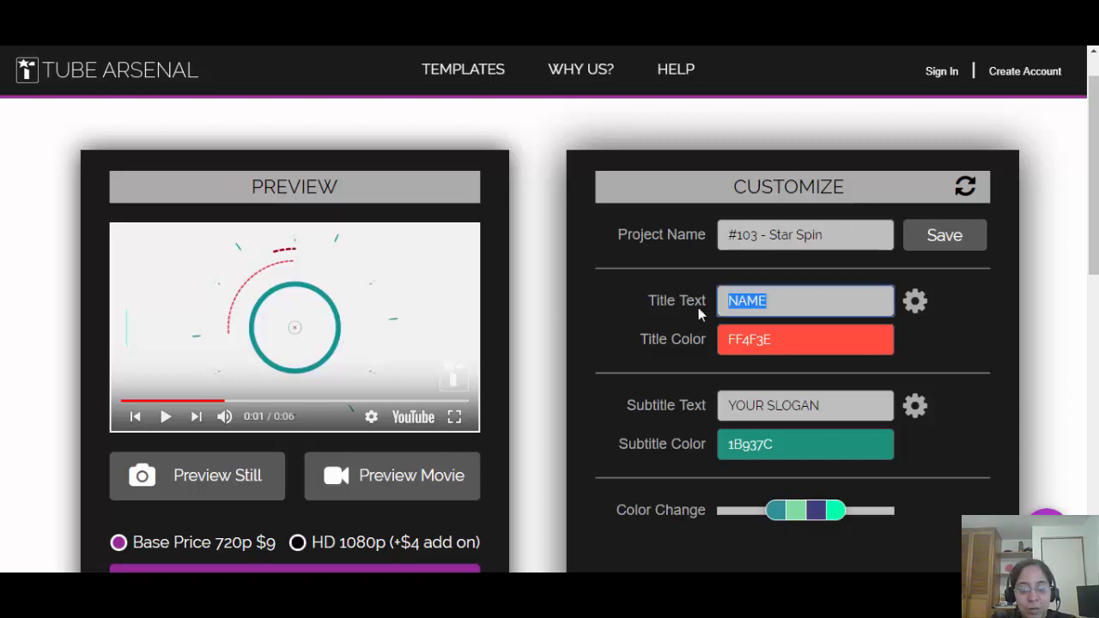
type("Diana Castillo")
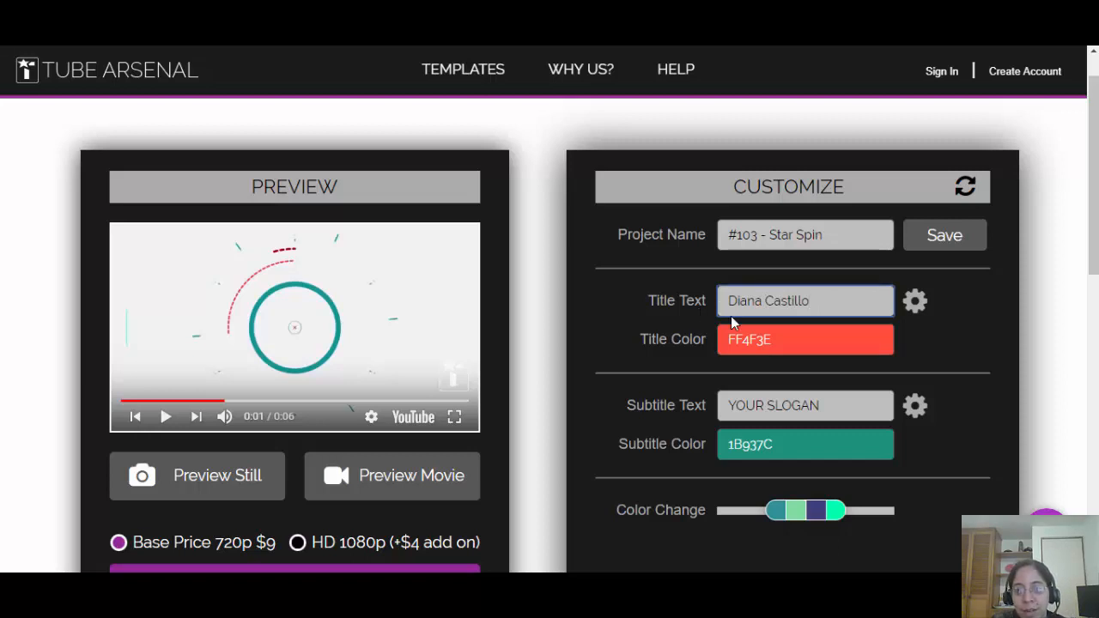
left_click(804, 339)
type("0DFF50")
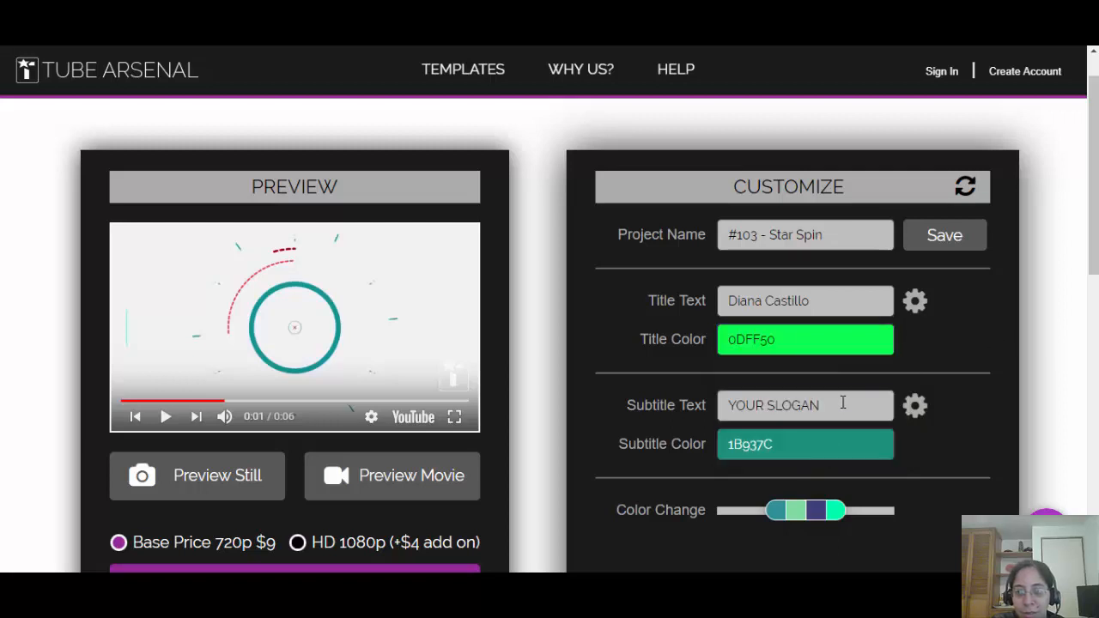
Change the subtitle to 'This Is Awesome!' and make it yellow EFFF2E
type("This")
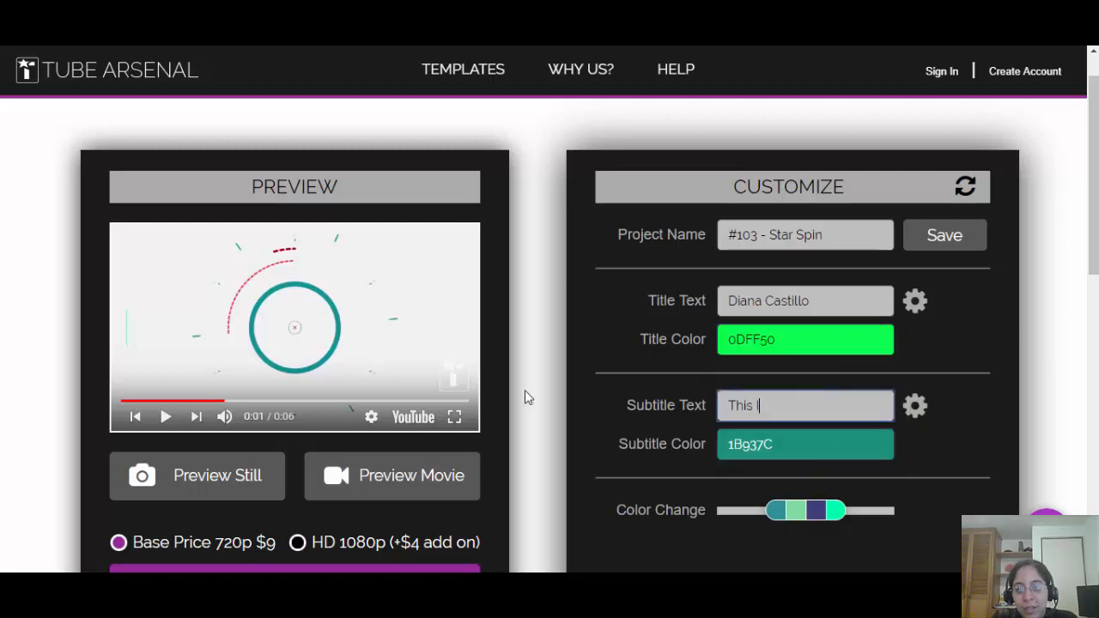
type("s Awesome!")
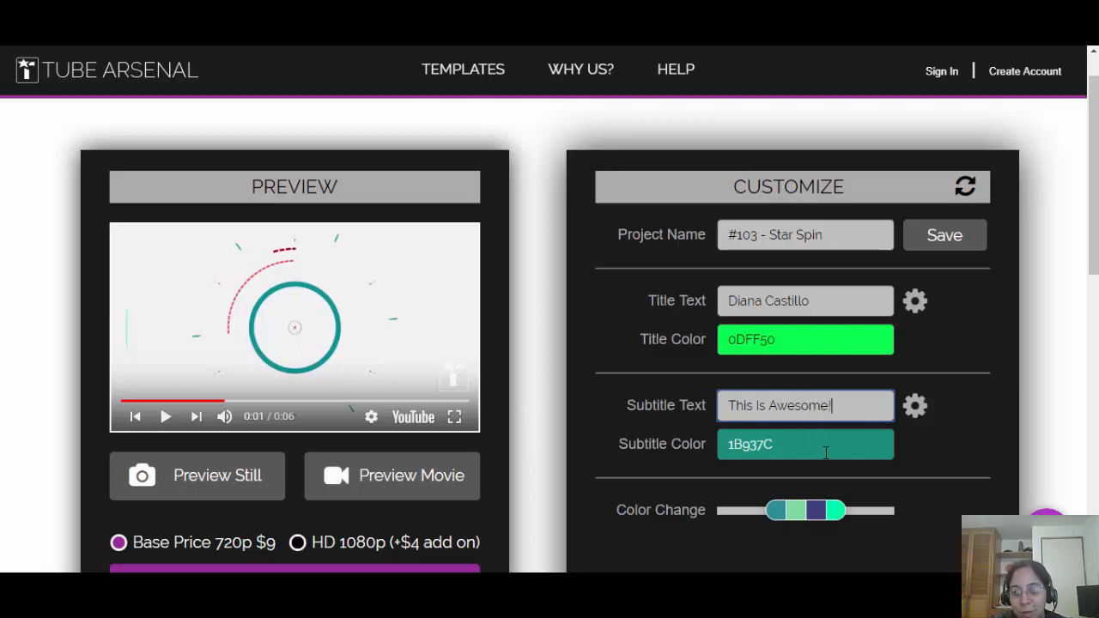
left_click(805, 444)
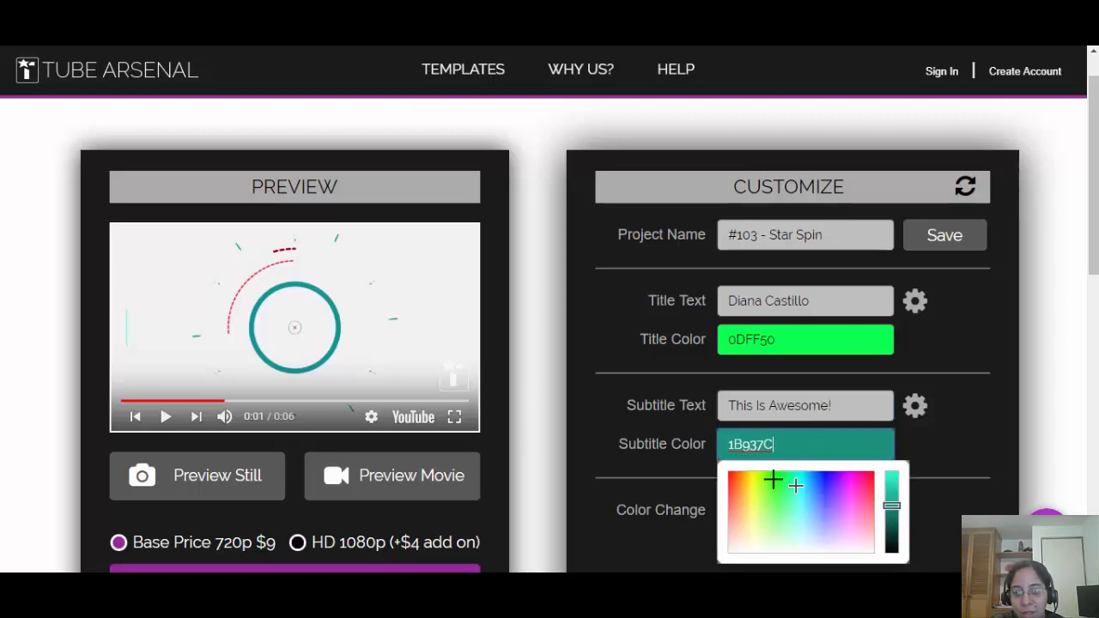
left_click(754, 487)
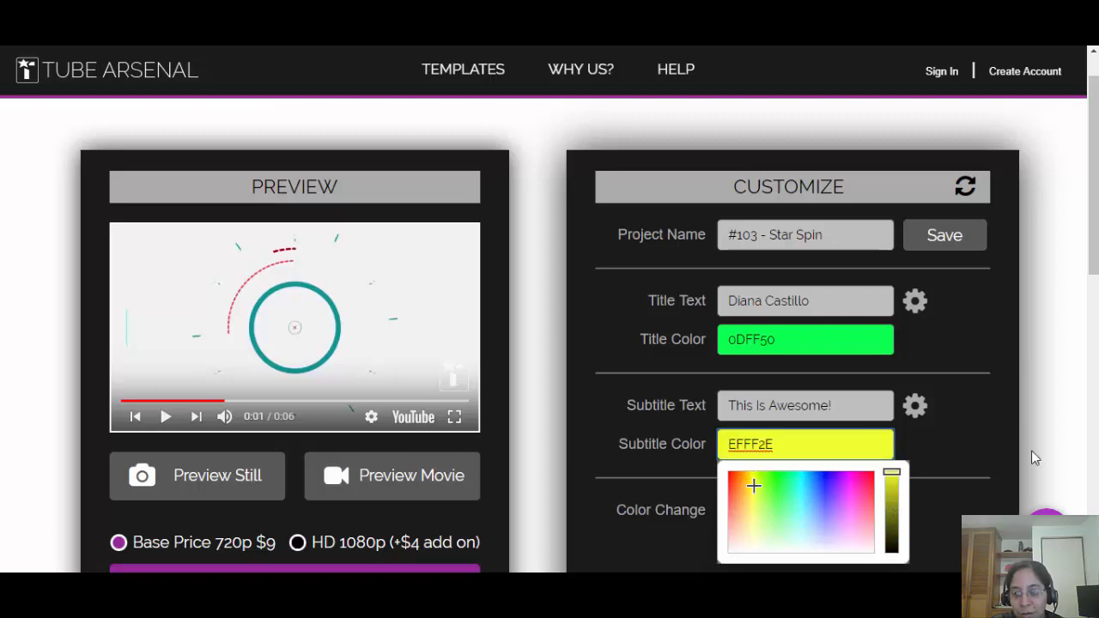
scroll("down", 3)
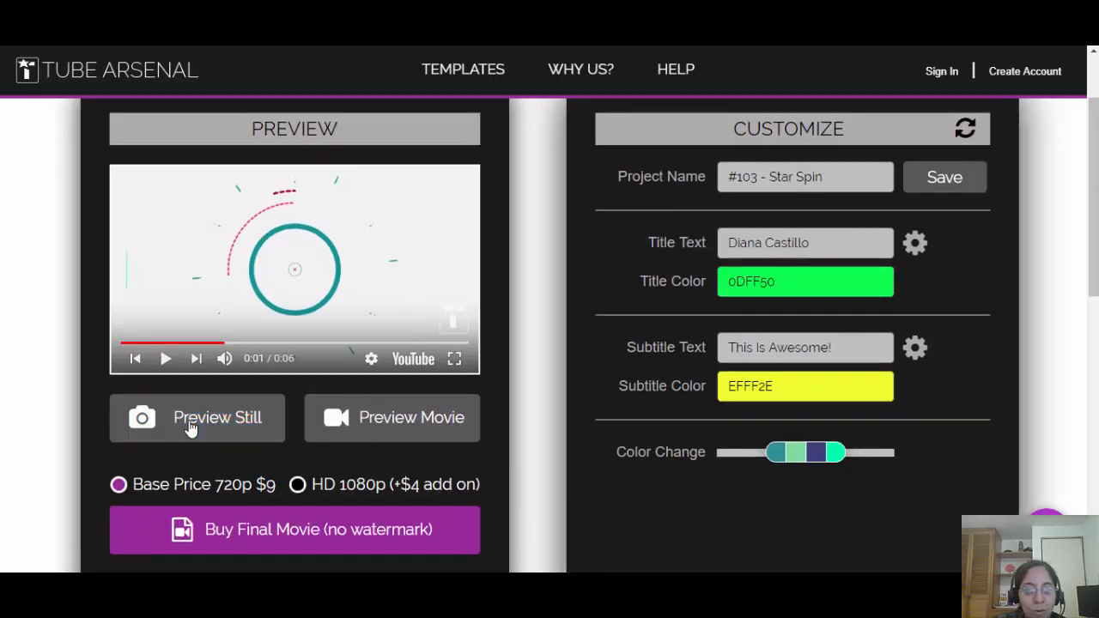
Render a still preview, then a preview movie of the customized Star Spin intro
left_click(197, 417)
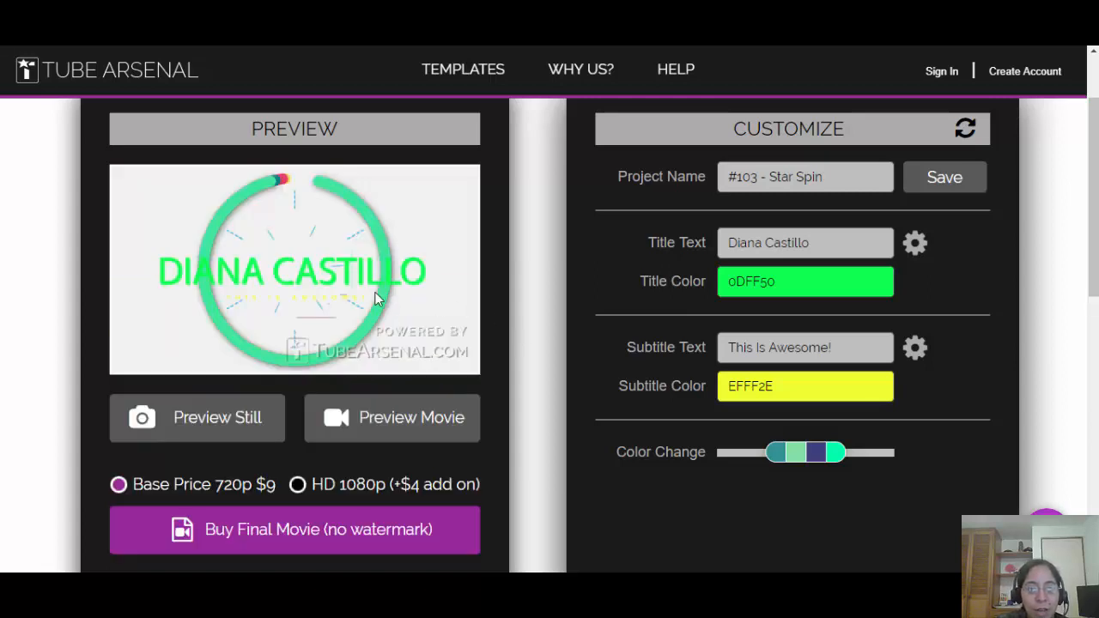
mouse_move(311, 269)
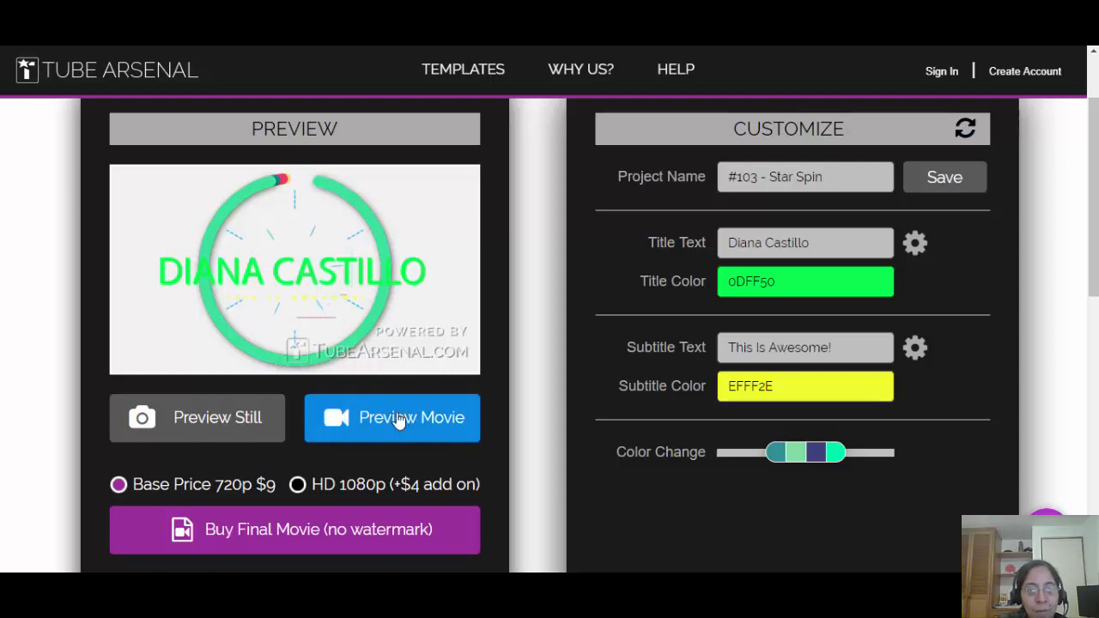
left_click(391, 418)
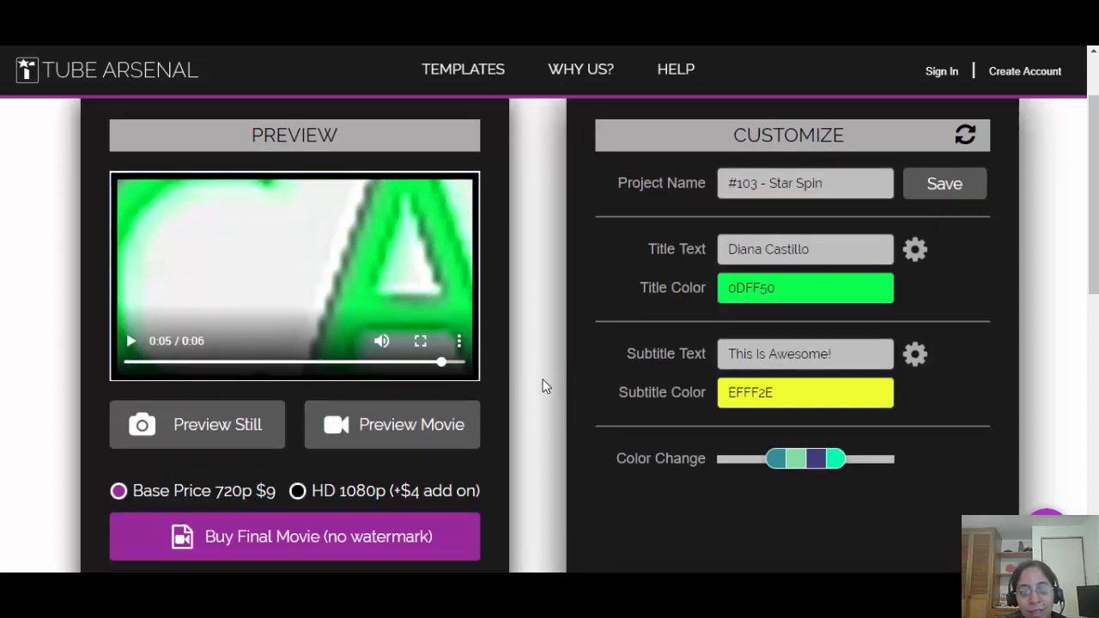
scroll("down", 3)
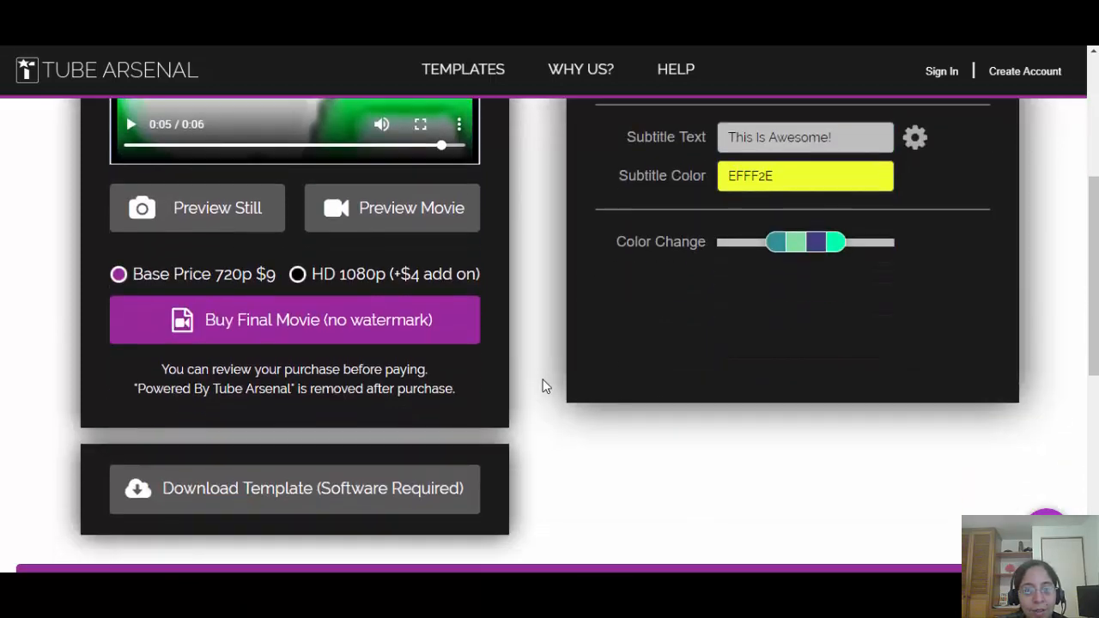
mouse_move(391, 245)
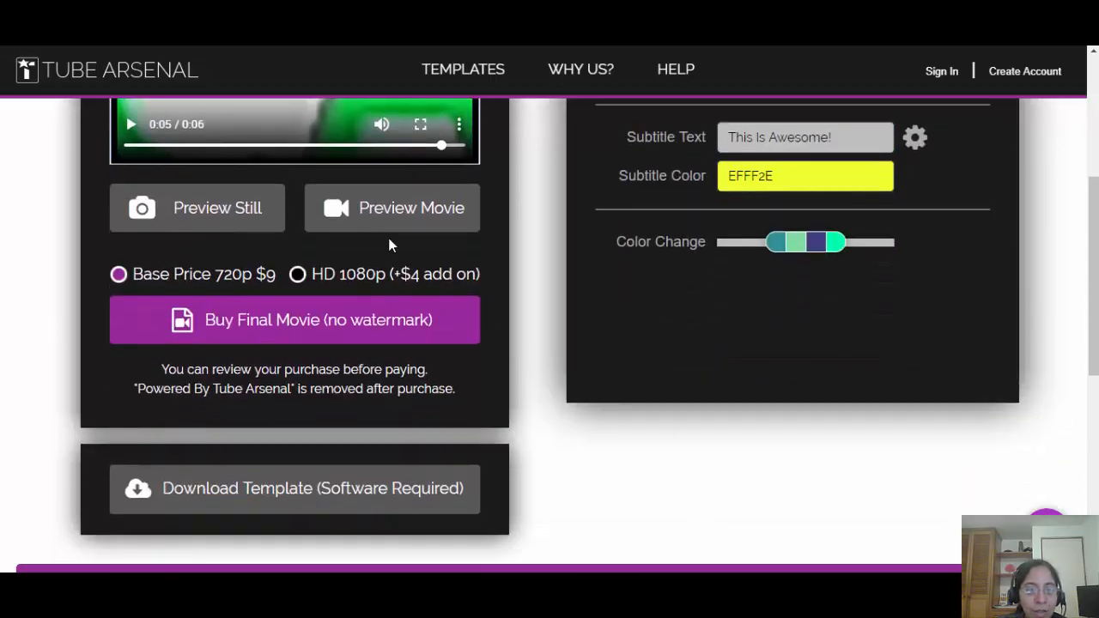
mouse_move(515, 312)
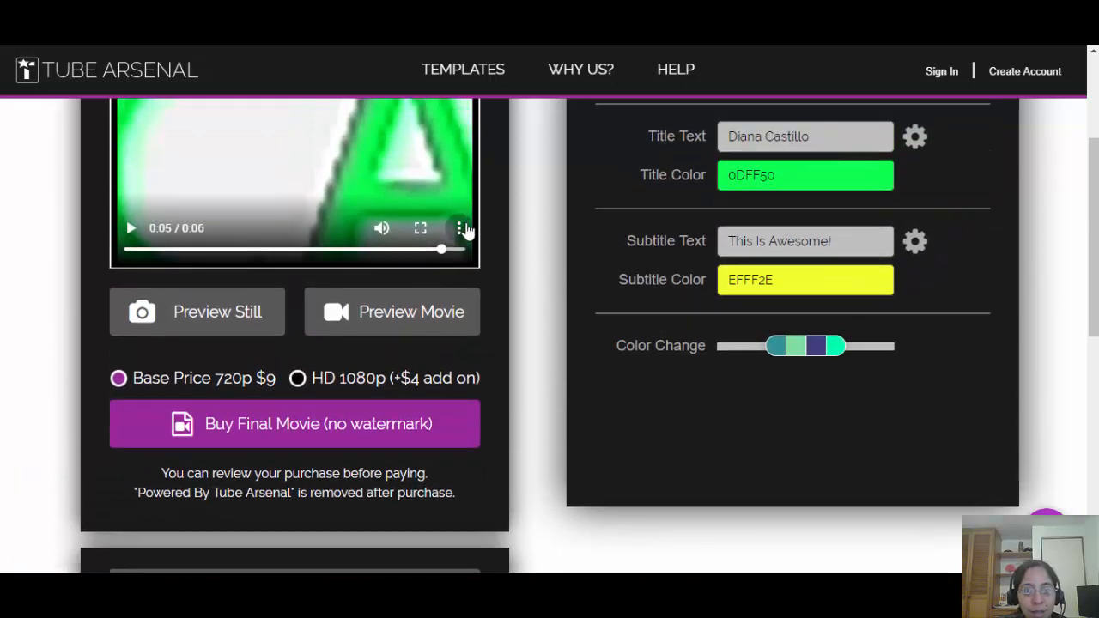
left_click(460, 228)
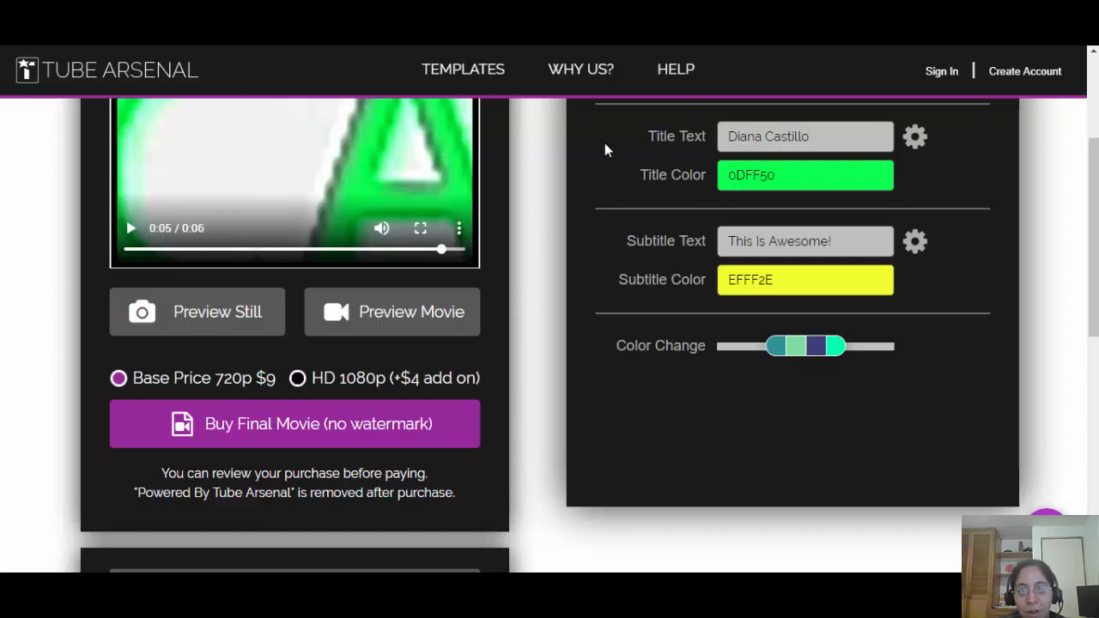
scroll("down", 3)
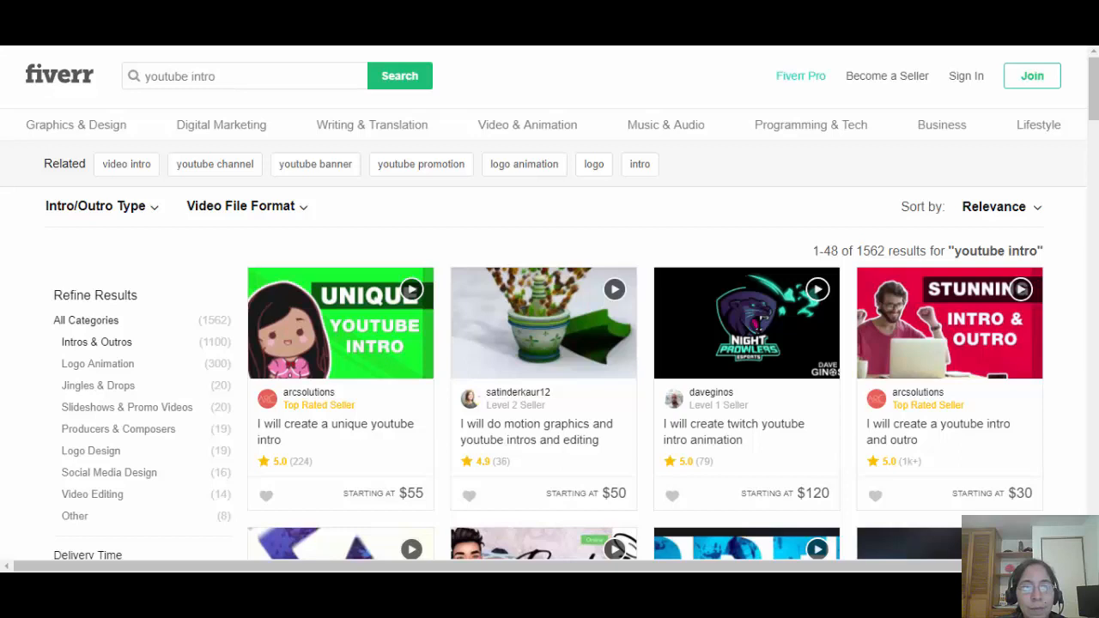
mouse_move(457, 218)
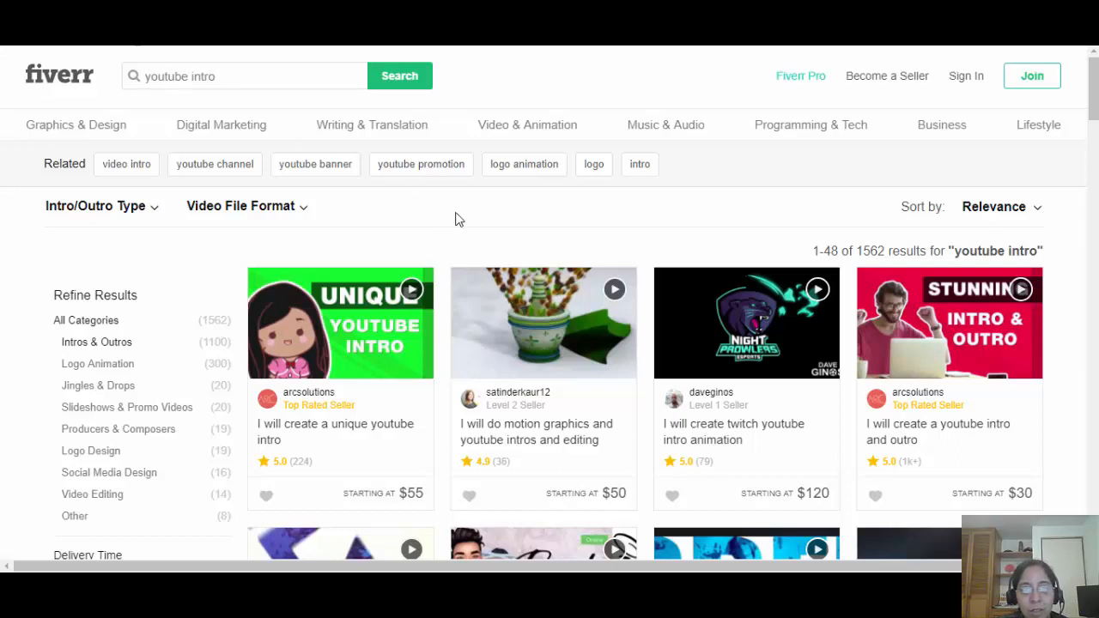
scroll("down", 3)
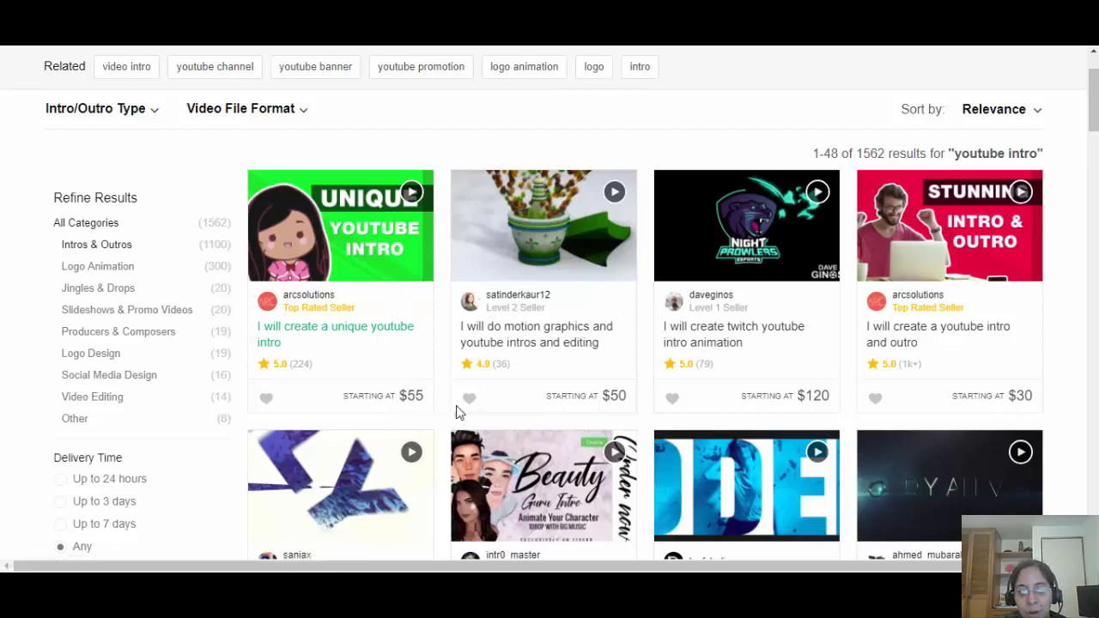
mouse_move(733, 334)
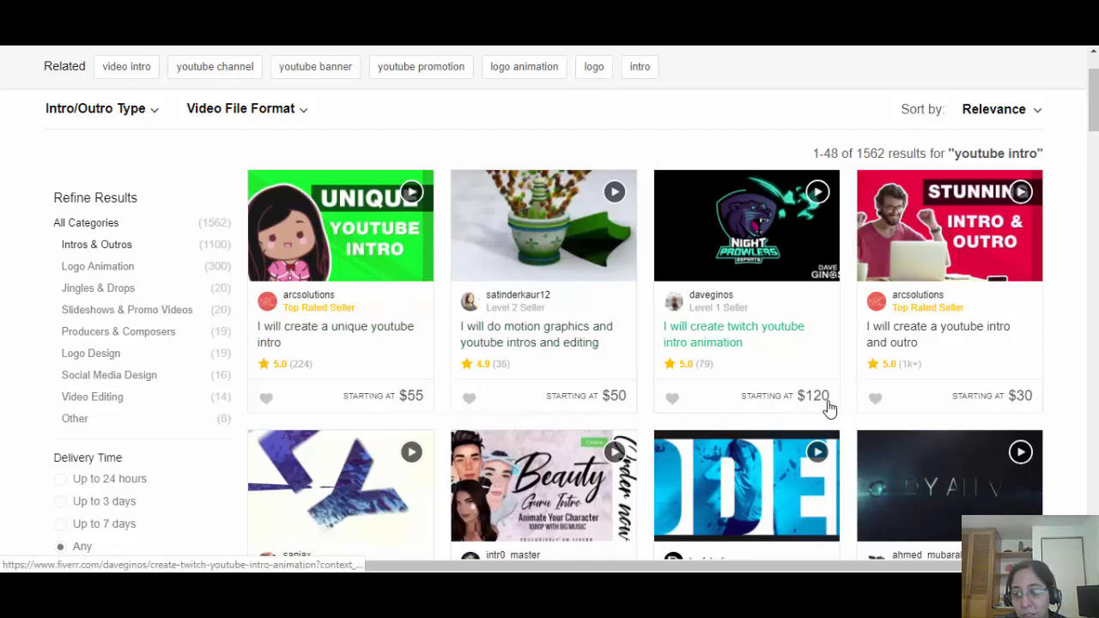
scroll("down", 3)
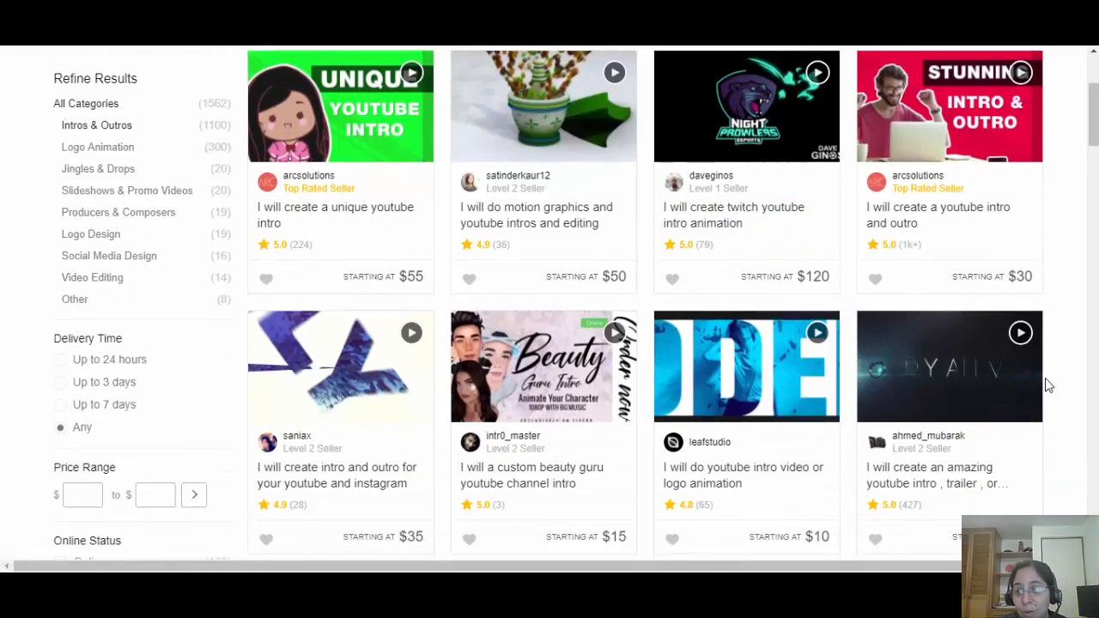
scroll("down", 3)
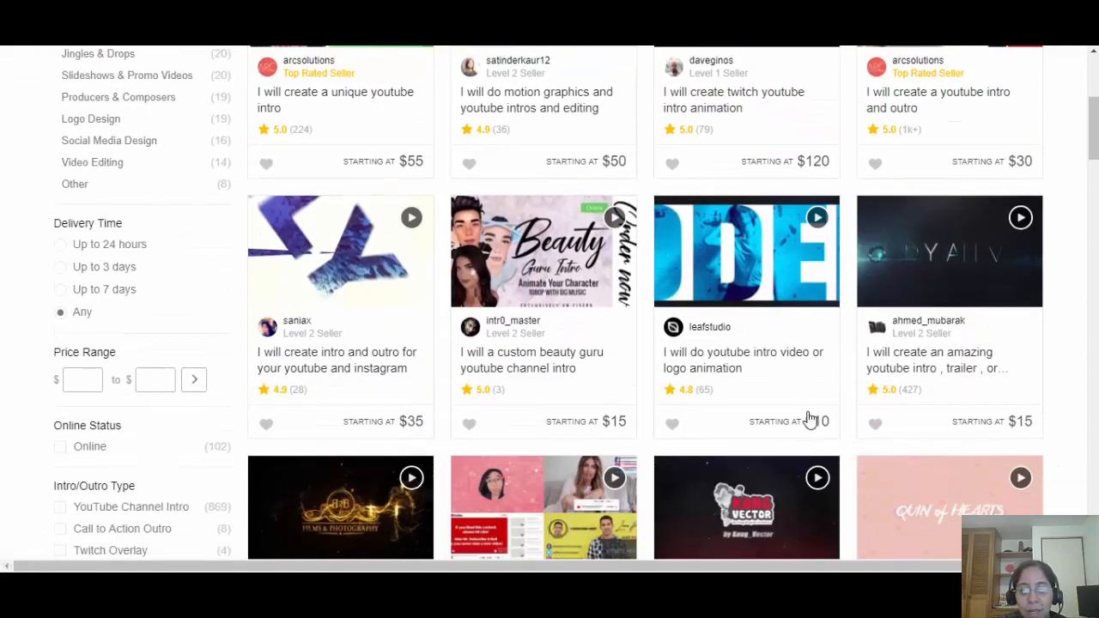
scroll("down", 3)
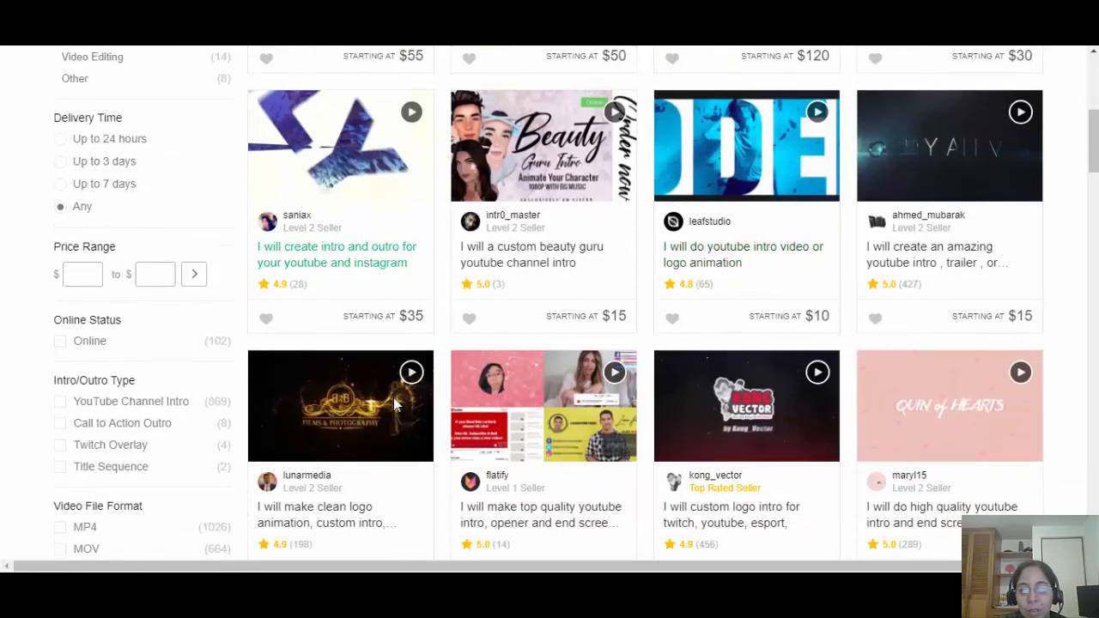
scroll("up", 3)
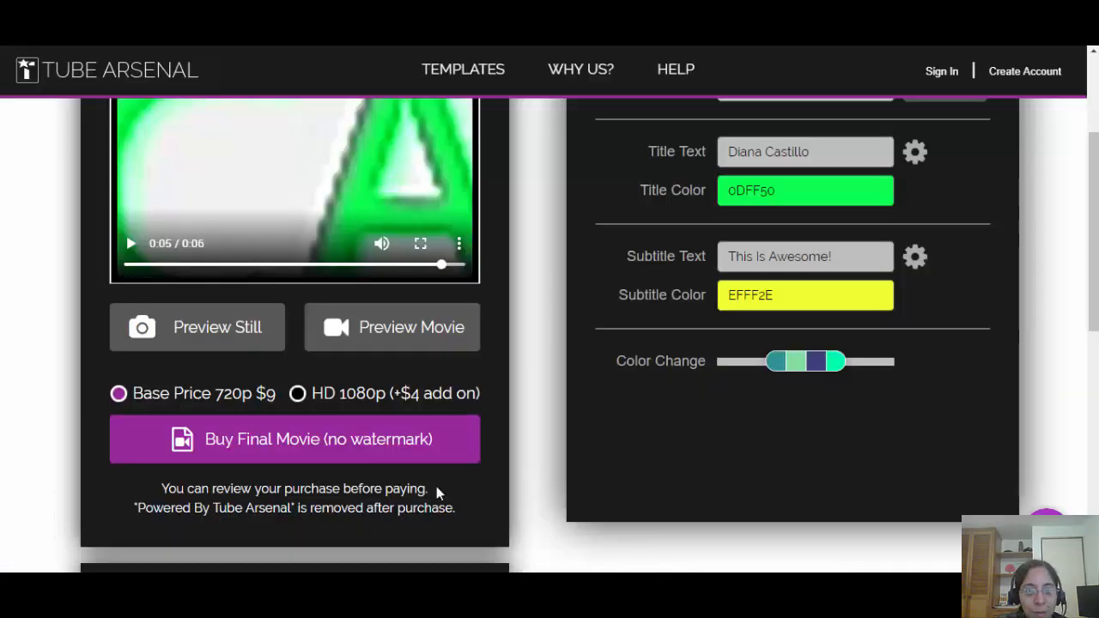
scroll("down", 3)
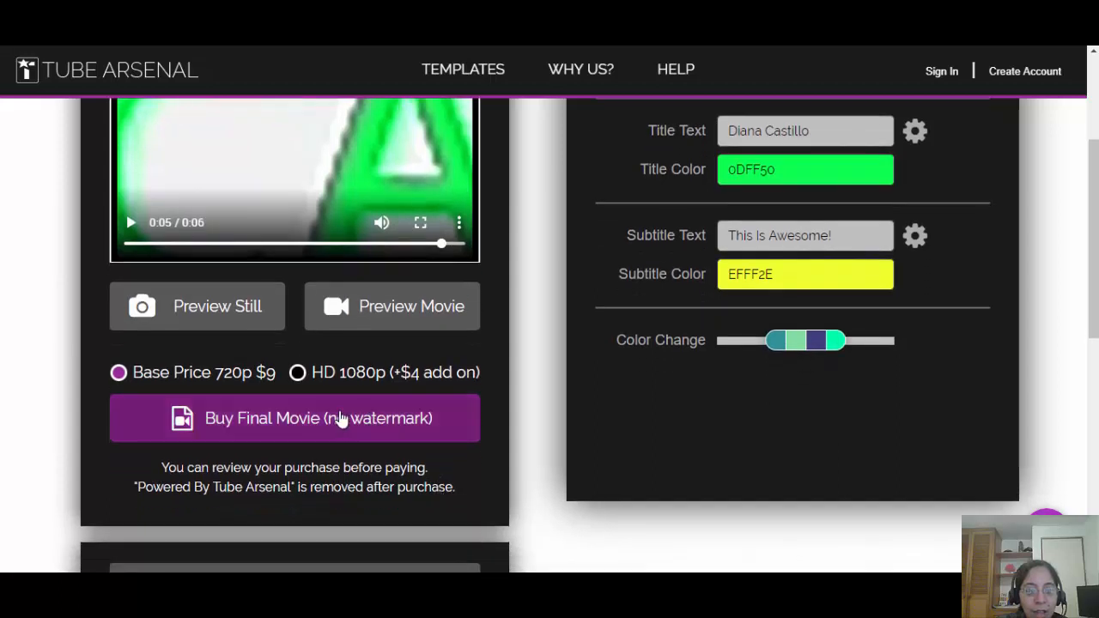
mouse_move(494, 488)
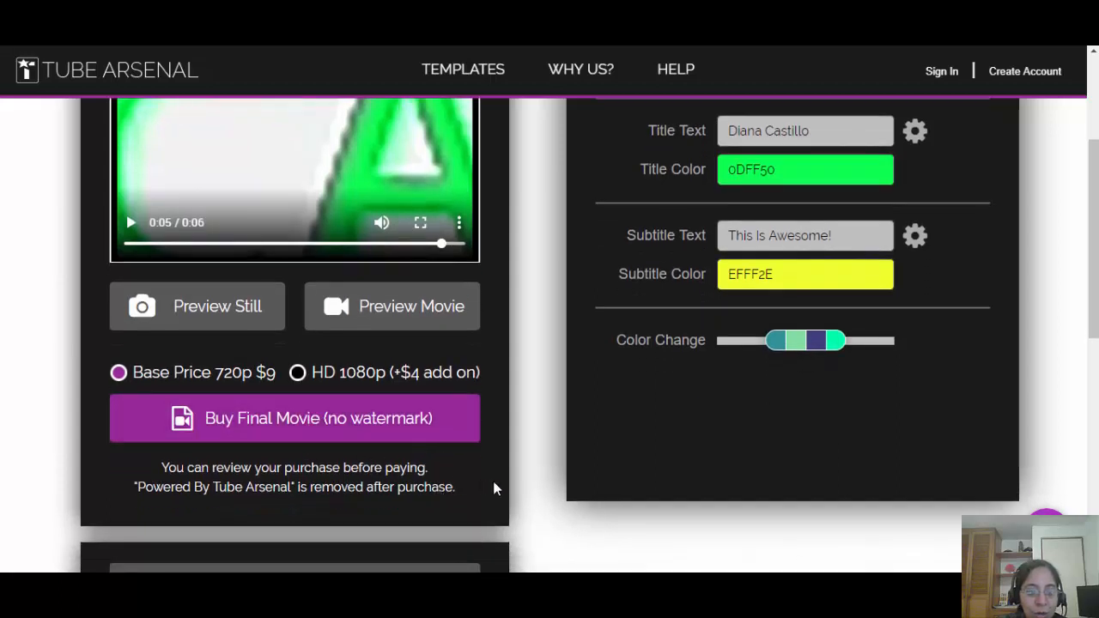
scroll("down", 3)
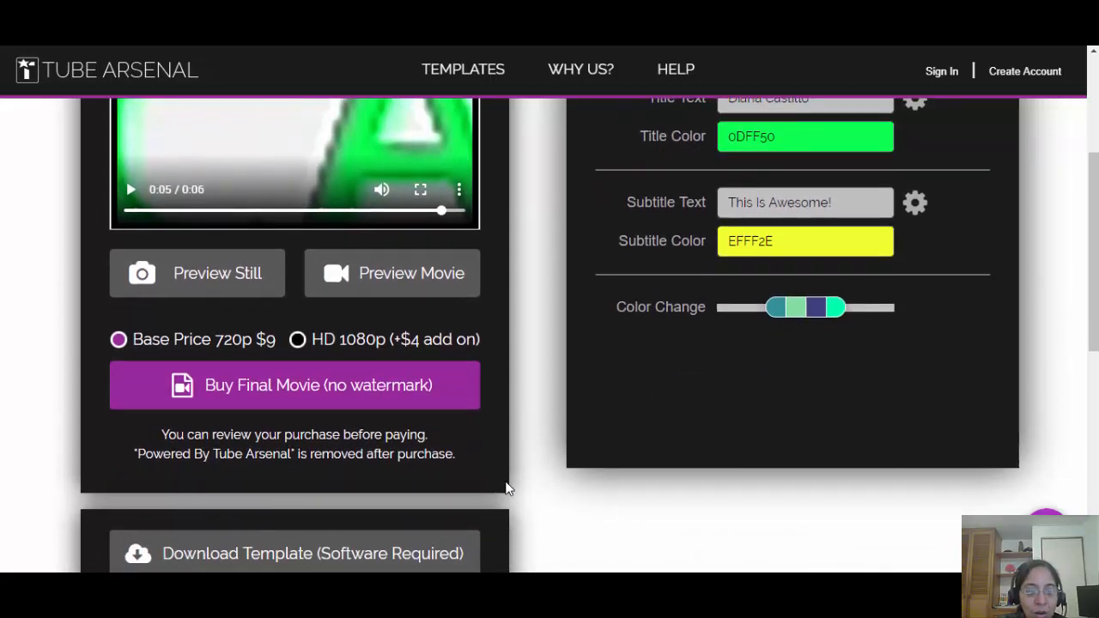
scroll("down", 3)
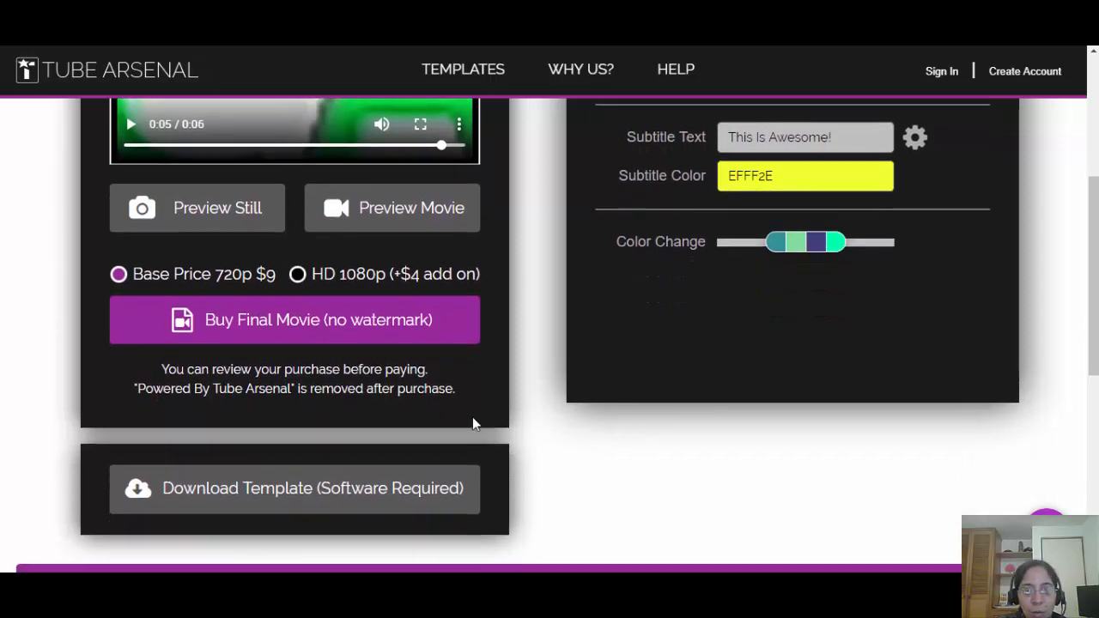